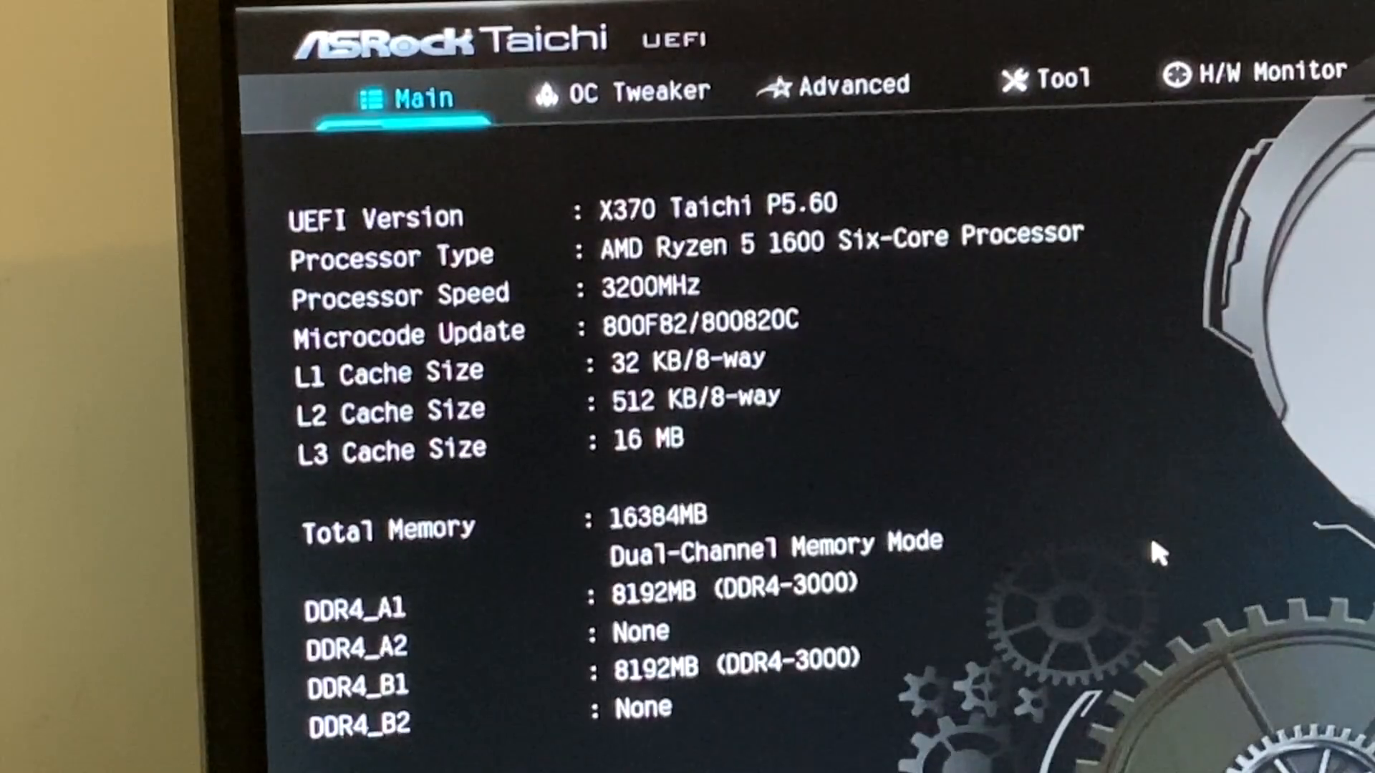
Go through OC Tweaker to the Tool section and open RGB LED (red 255, green and blue 0)
{"action": "left_click", "coordinate": [622, 85]}
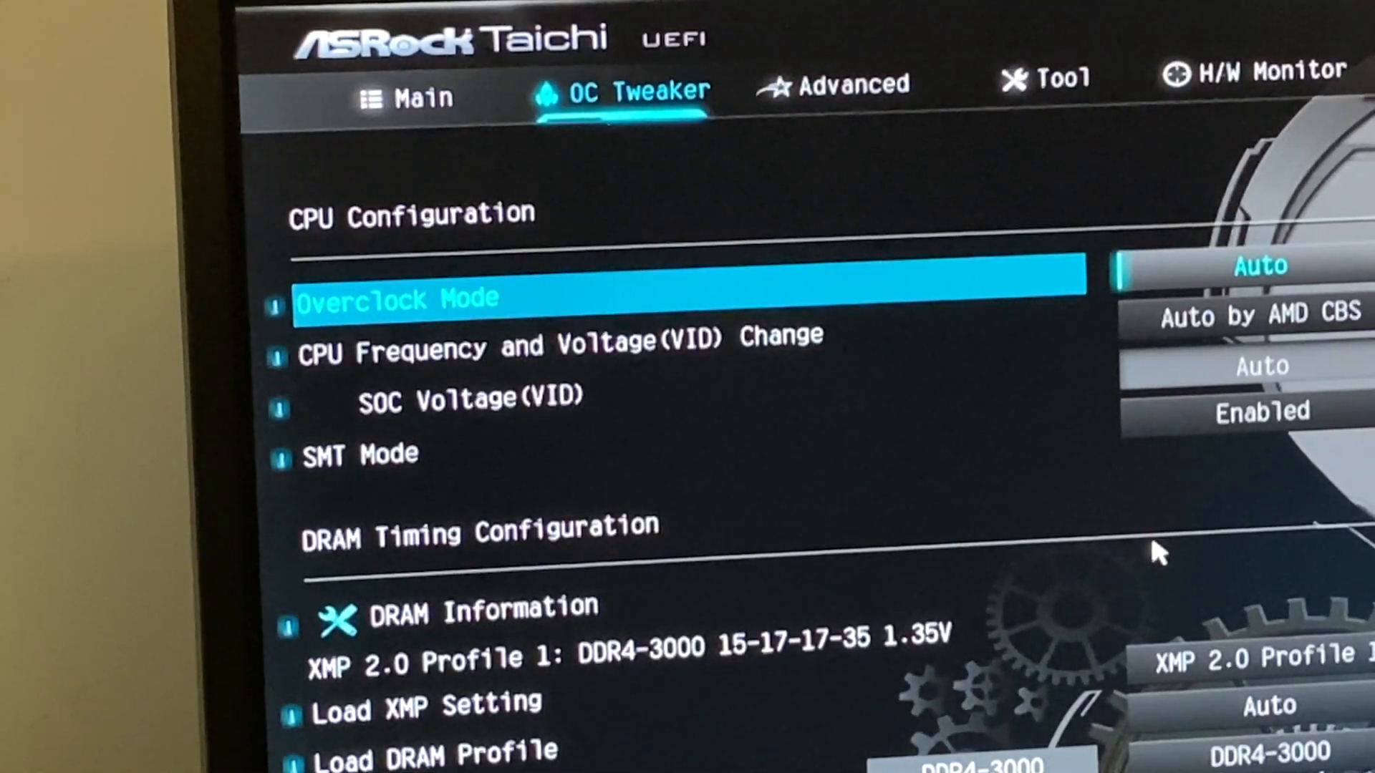
{"action": "left_click", "coordinate": [847, 85]}
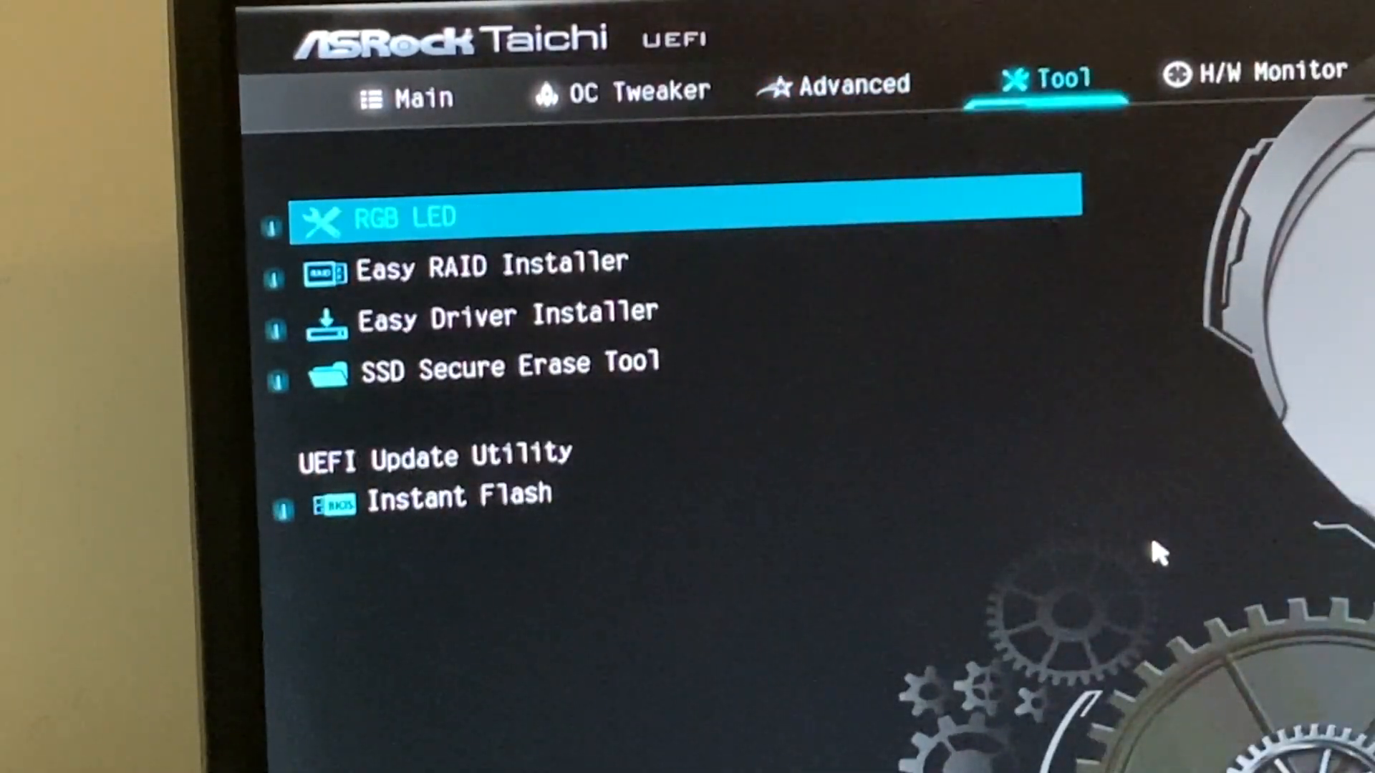
{"action": "left_click", "coordinate": [614, 218]}
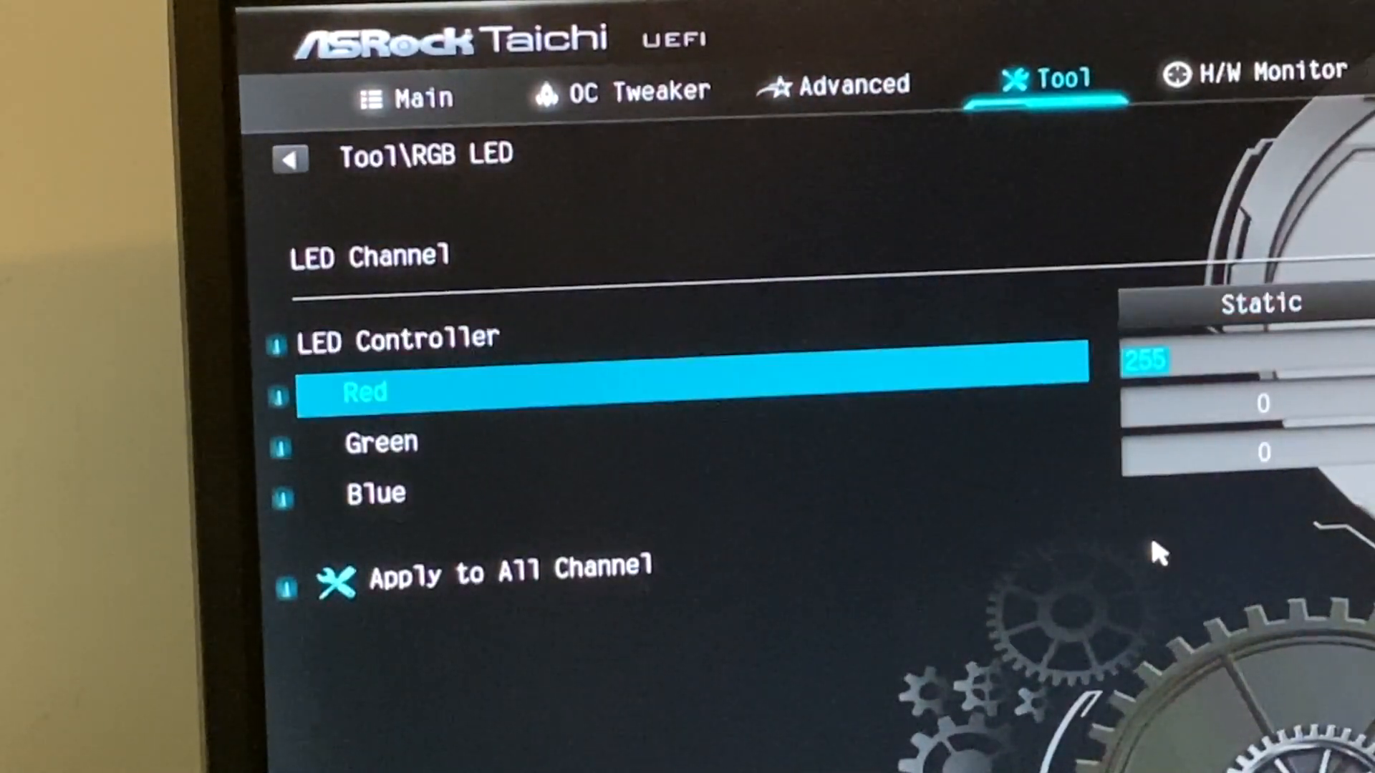